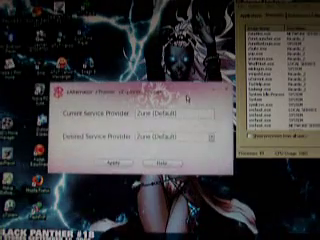
Expand the Desired Device Provider list in Zune Device Switcher
{"action": "left_click", "coordinate": [224, 128]}
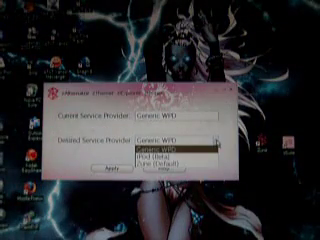
Select the other desired device provider for the Zune
{"action": "left_click", "coordinate": [176, 164]}
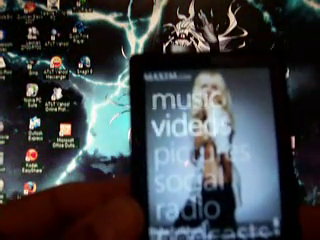
Scroll the Zune home menu down to reveal podcasts and settings
{"action": "scroll", "scroll_direction": "up", "scroll_amount": 3}
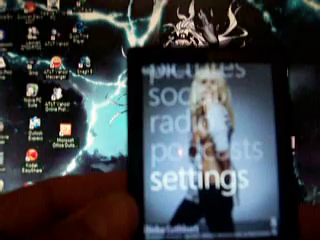